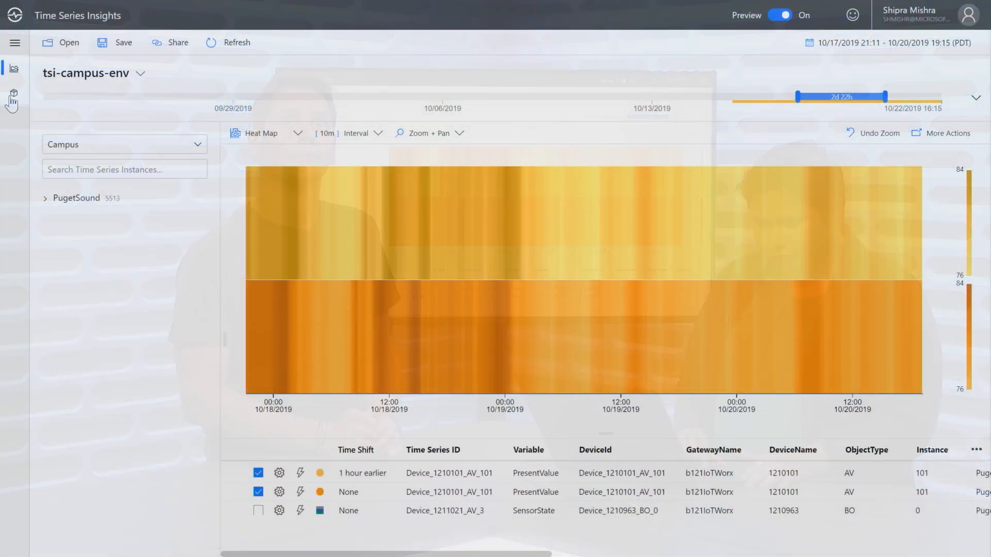
Open the tsi-campus-env time series model, showing its instance list of DefaultType devices.
left_click(14, 93)
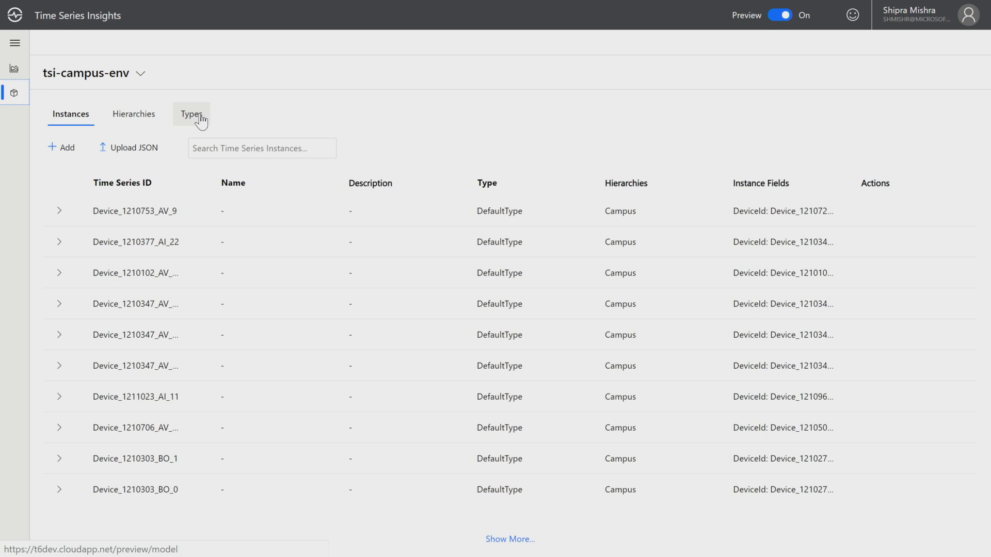
List the model's types and expand DefaultType to show EventCount, SensorState and PresentValue.
left_click(190, 114)
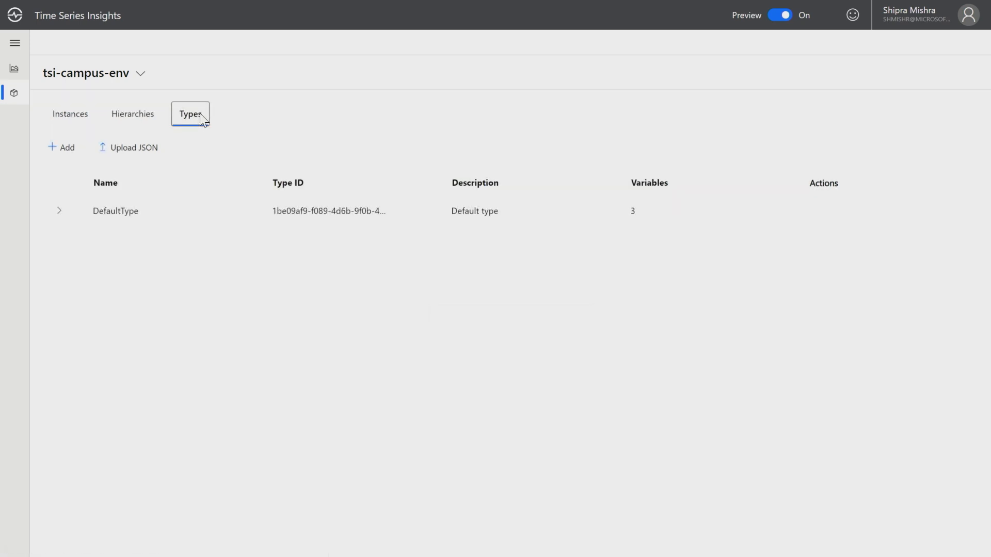
mouse_move(471, 274)
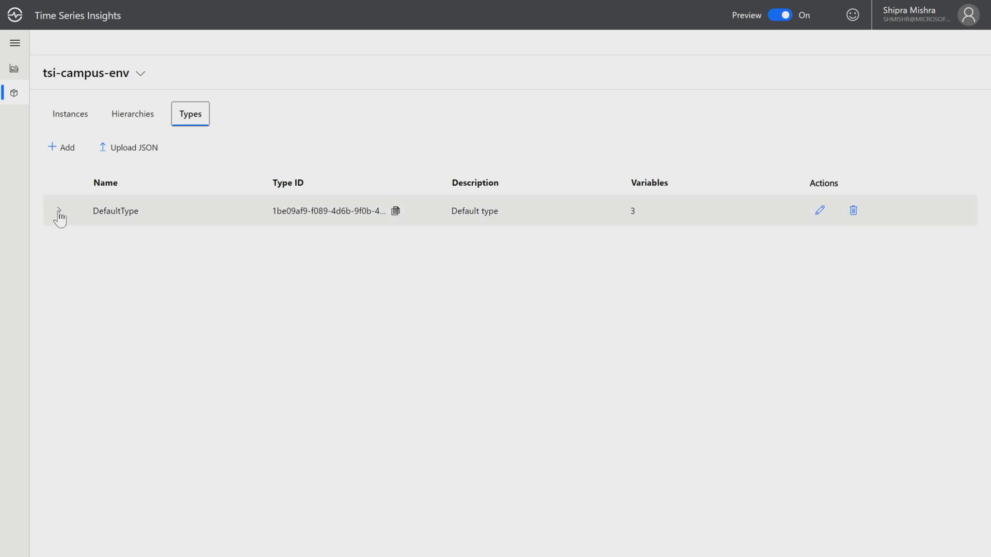
left_click(59, 210)
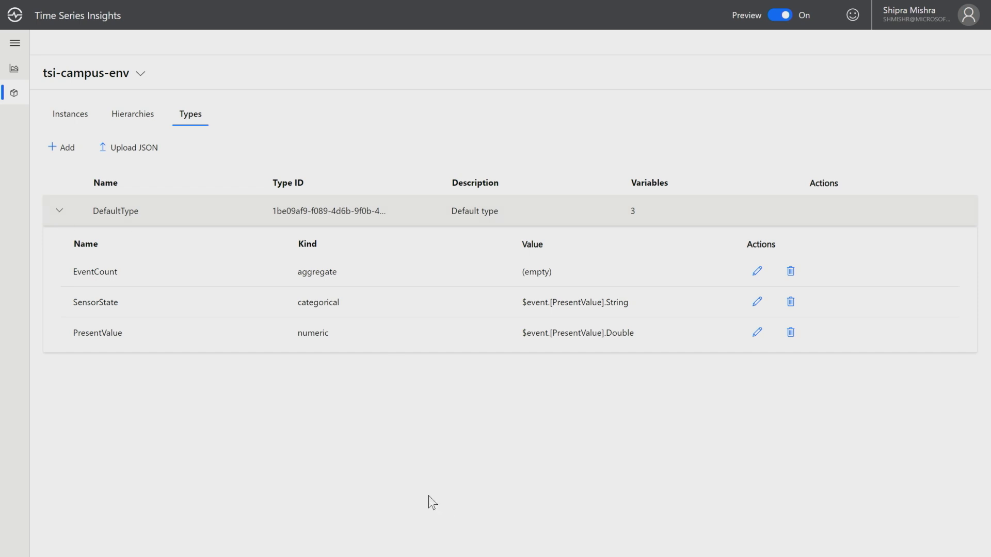
mouse_move(935, 214)
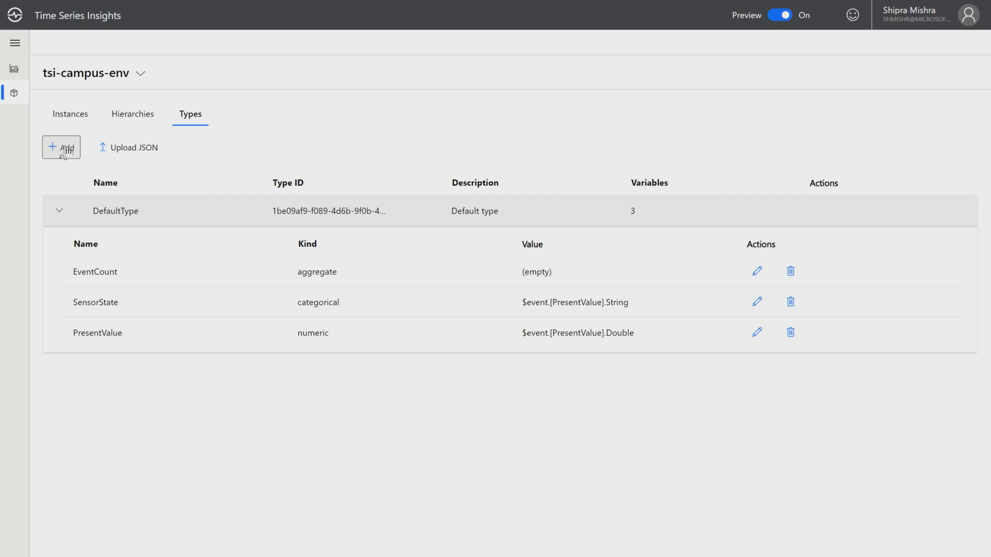
left_click(61, 148)
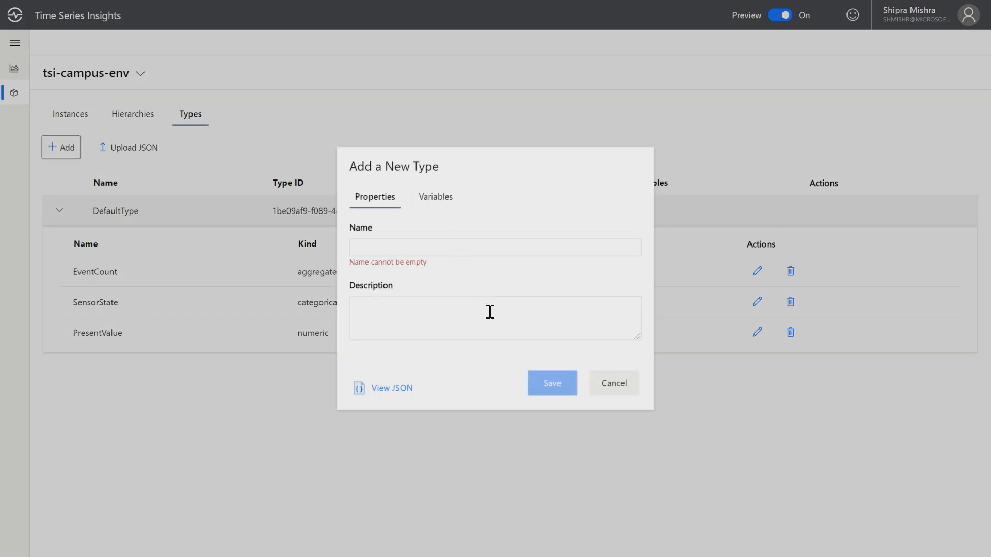
mouse_move(459, 301)
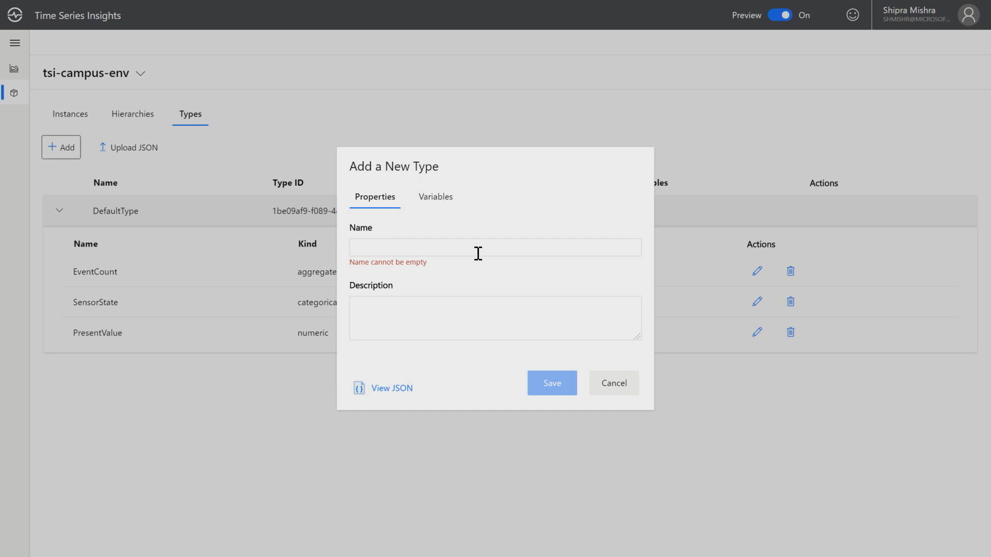
mouse_move(634, 415)
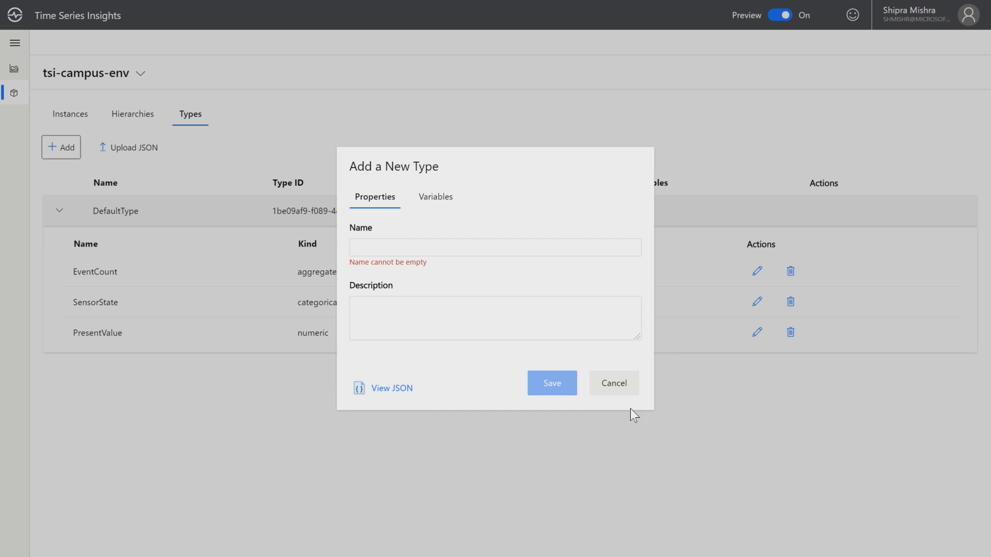
left_click(611, 382)
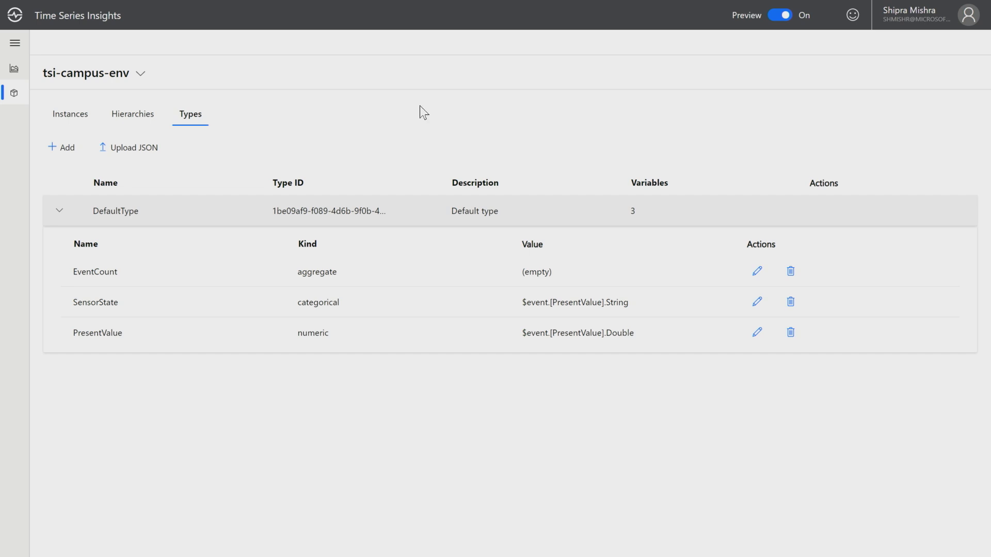